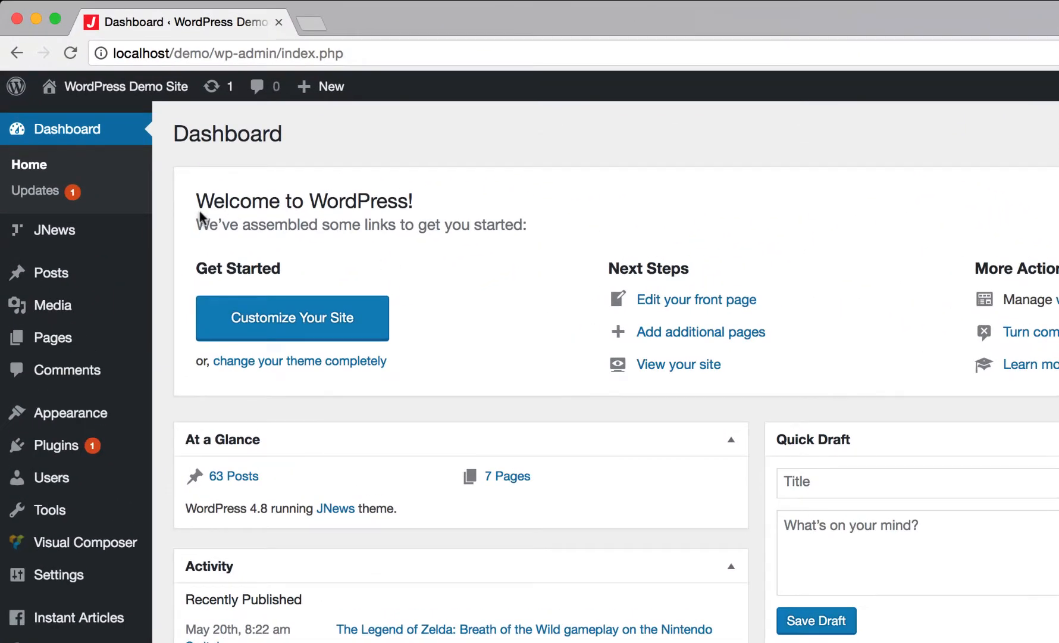
pyautogui.moveTo(55, 230)
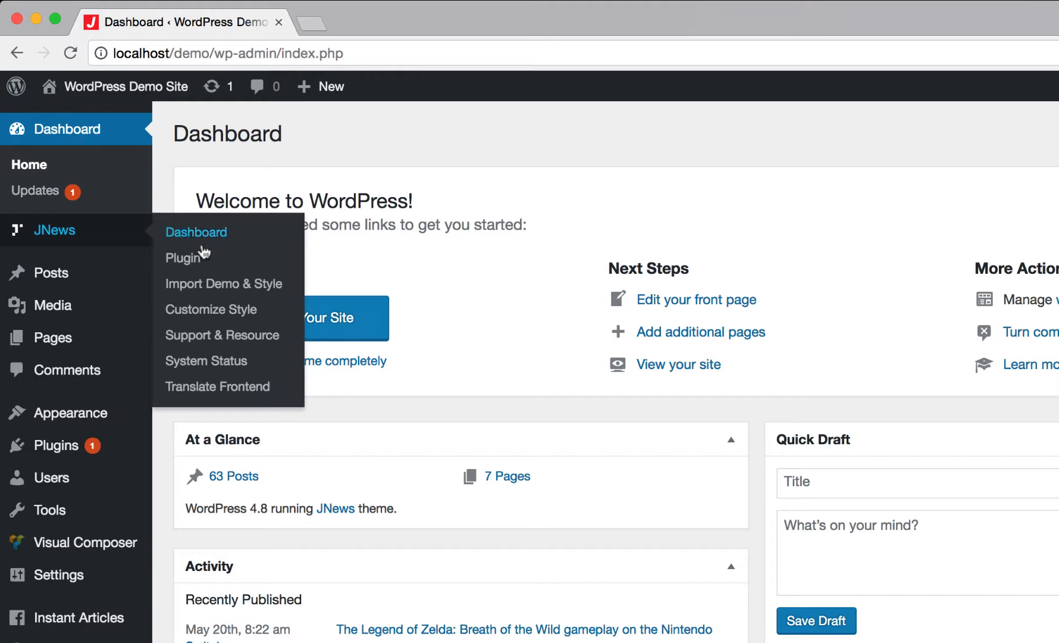
# Go to the JNews Plugin page from the admin sidebar
pyautogui.click(183, 258)
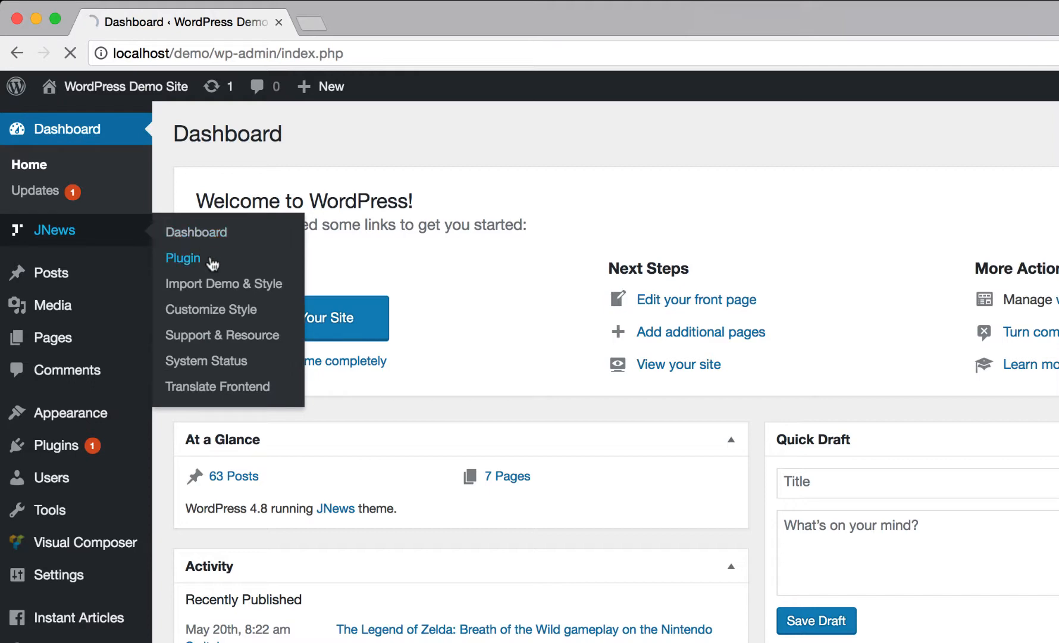
# Activate JNews - Auto Load Post under Autoload Post When Scrolling
pyautogui.click(182, 258)
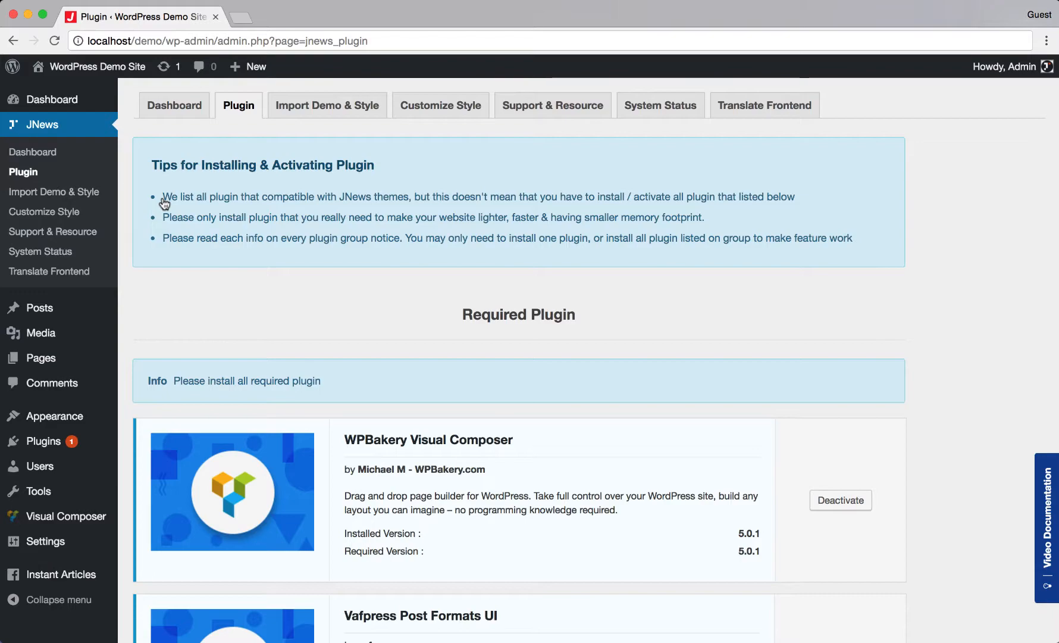
pyautogui.scroll(-3)
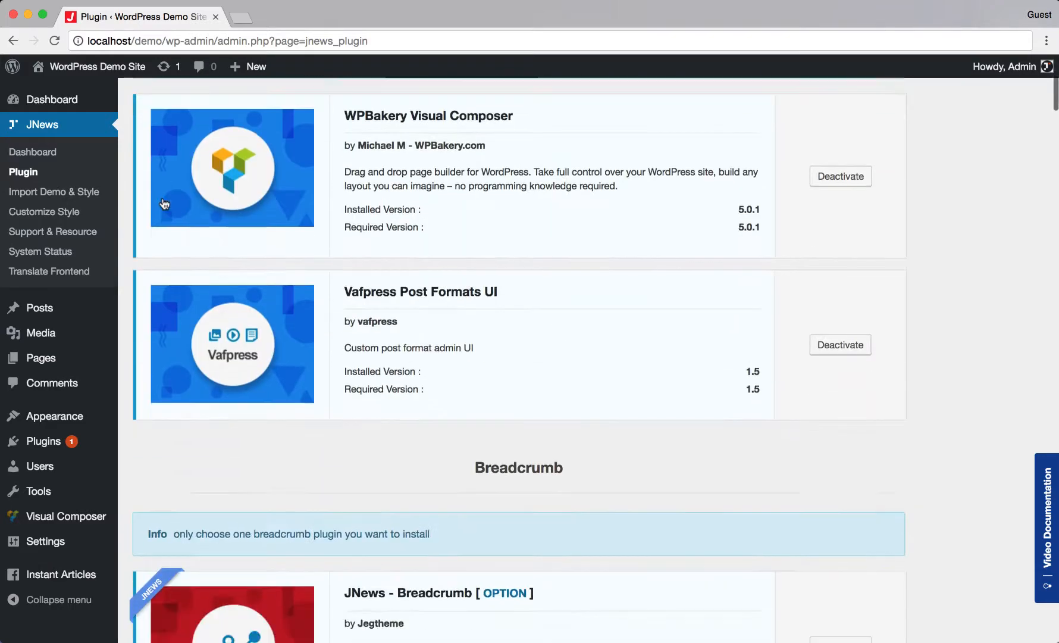
pyautogui.scroll(-3)
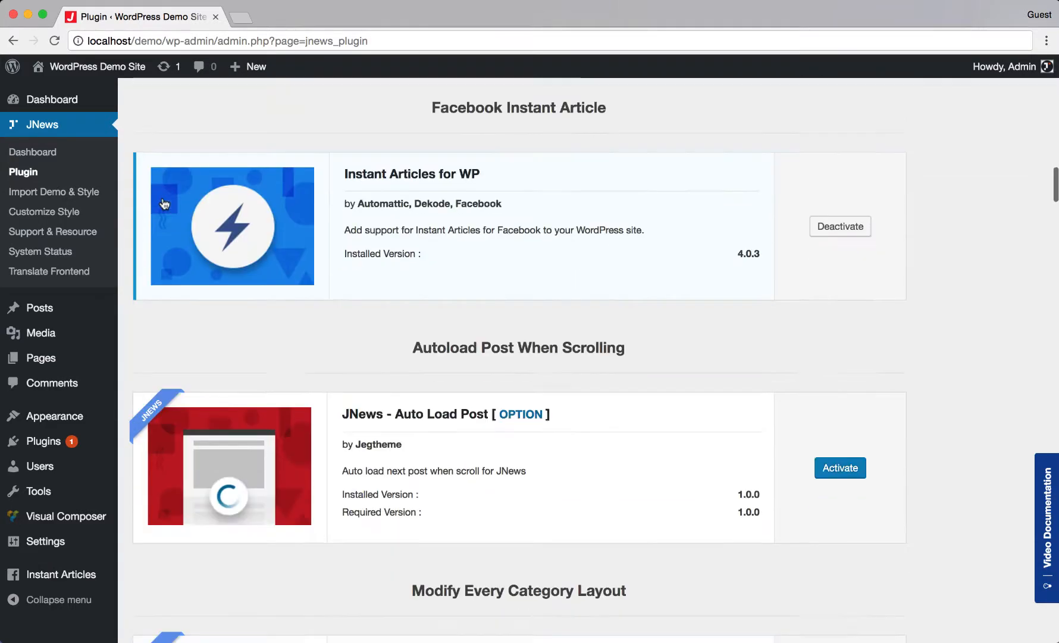
pyautogui.scroll(-3)
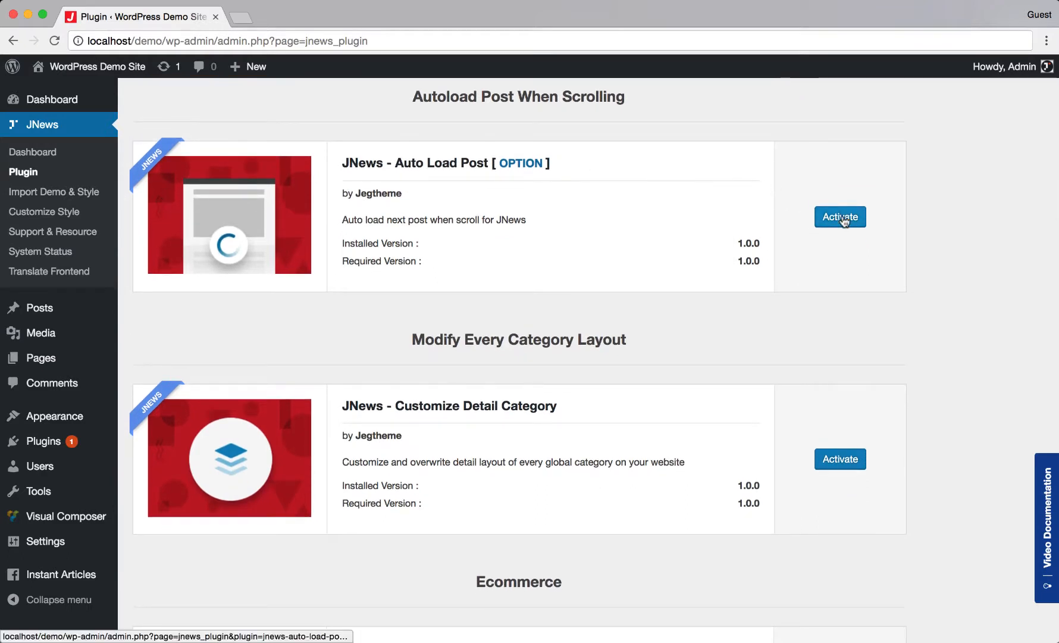
pyautogui.click(841, 217)
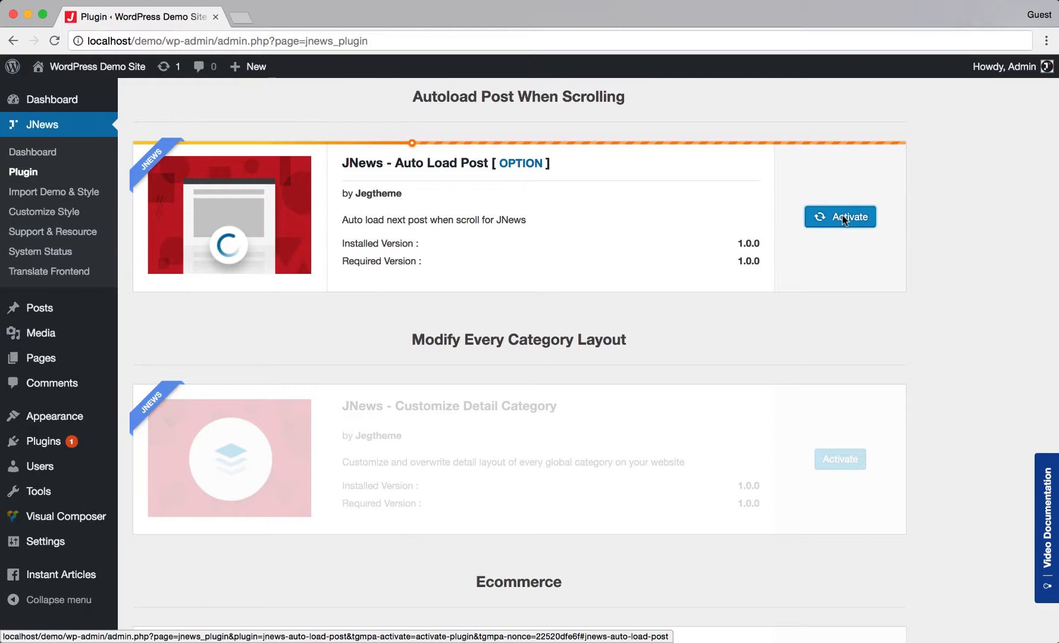
pyautogui.click(840, 216)
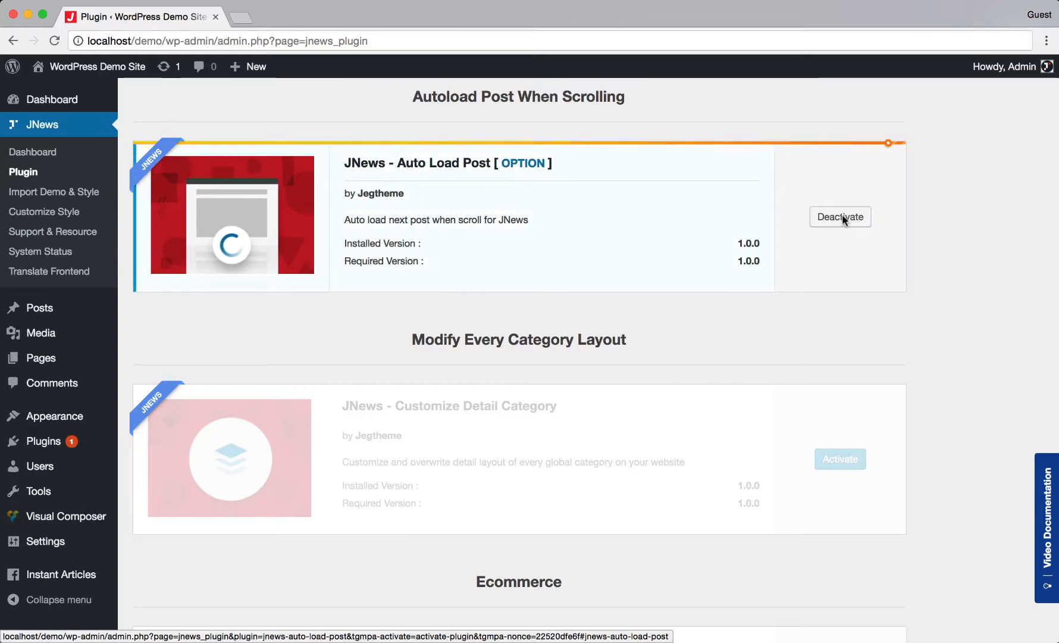
pyautogui.click(840, 216)
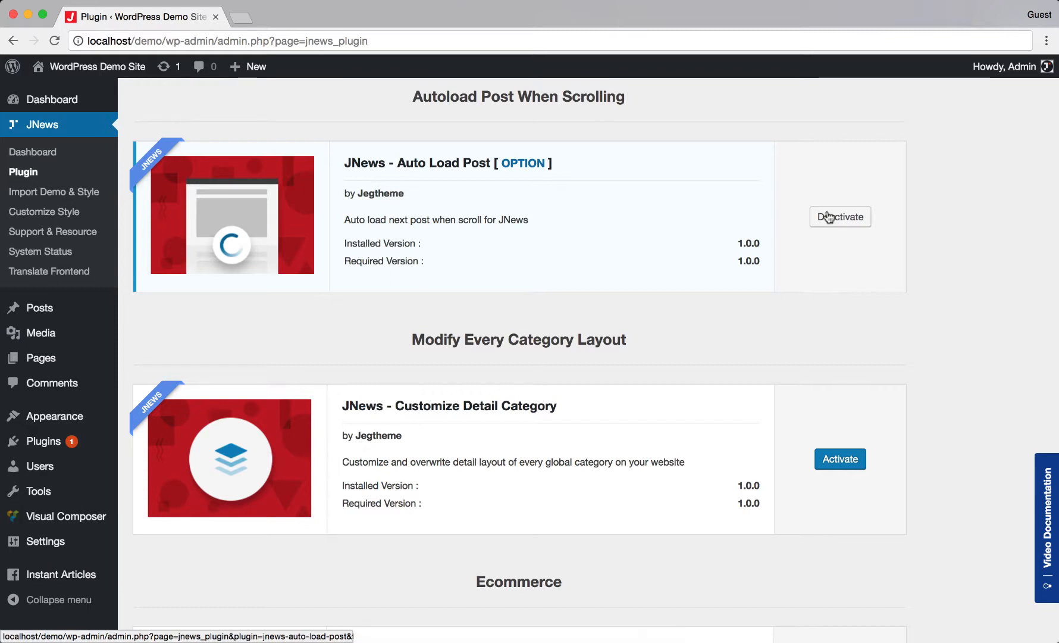
pyautogui.moveTo(530, 168)
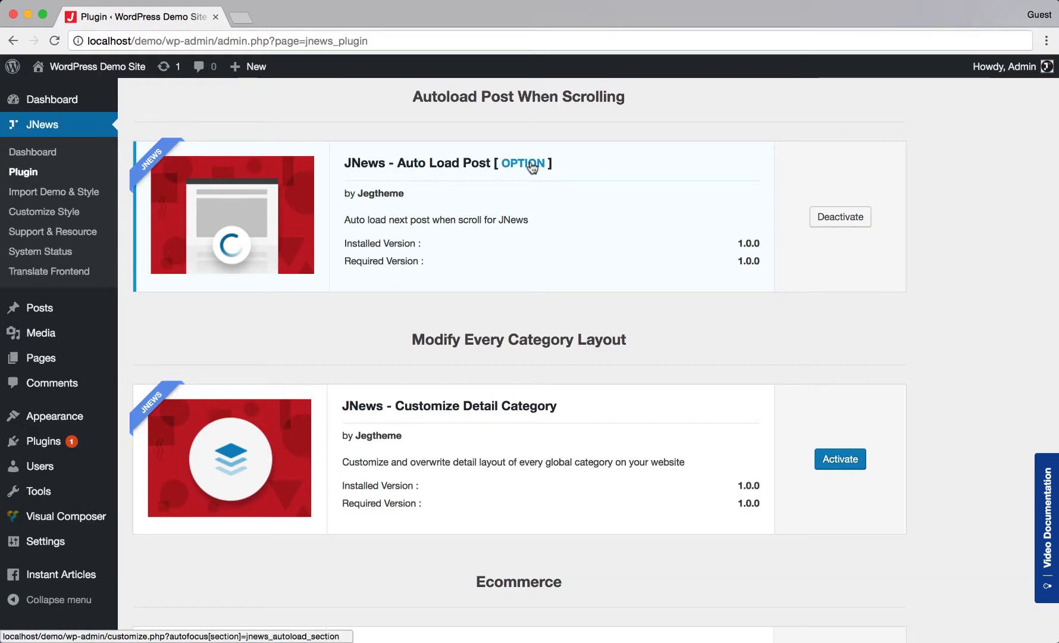
# Open the Auto Load Post options and browse its single post template and layout settings
pyautogui.click(522, 163)
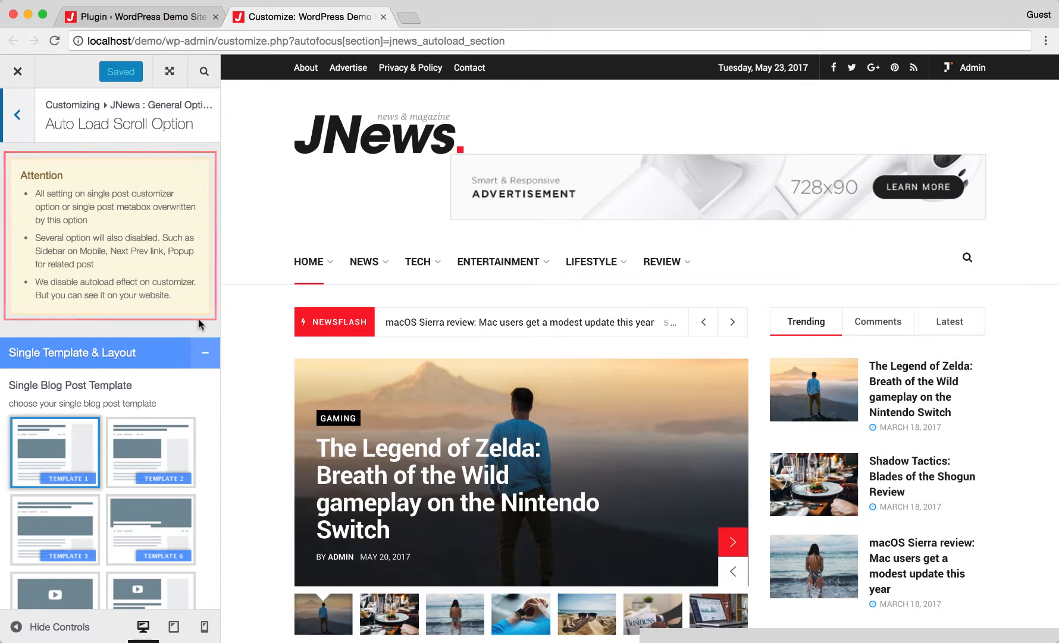
pyautogui.scroll(-3)
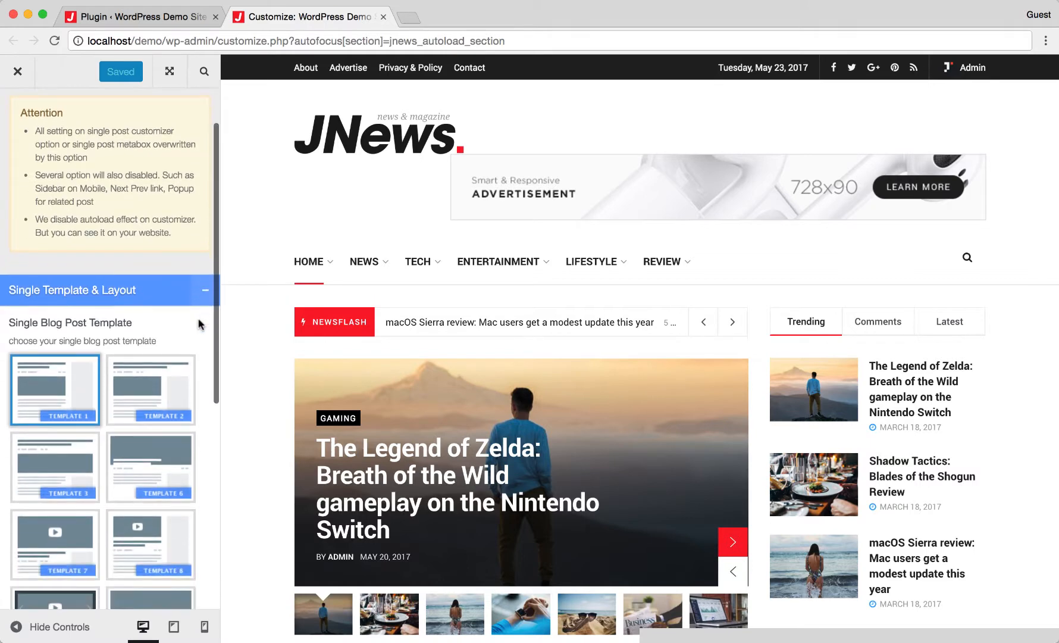
pyautogui.scroll(-3)
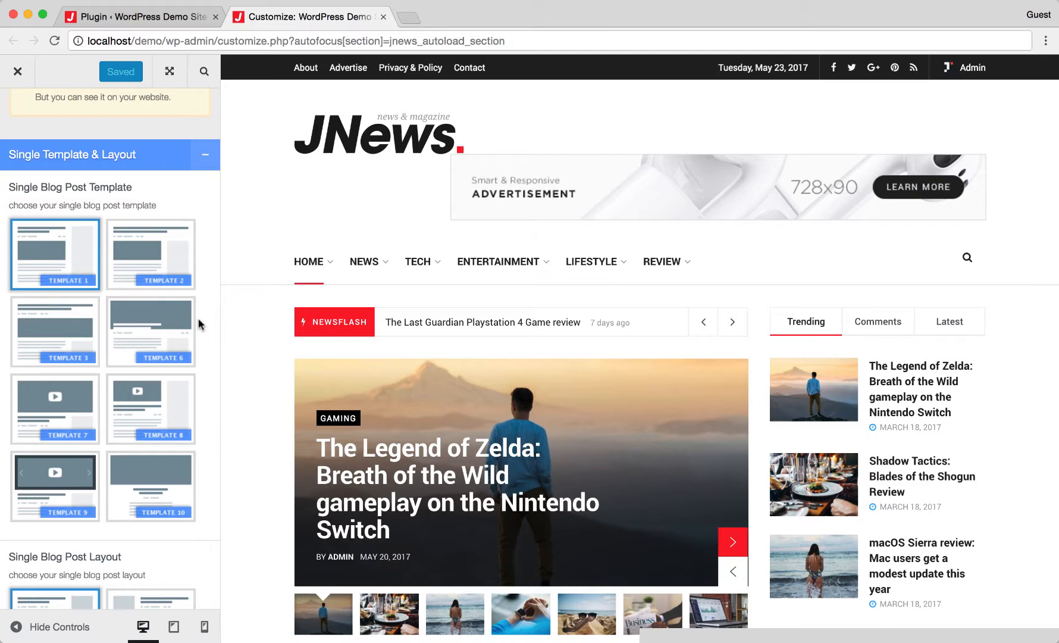
pyautogui.scroll(-3)
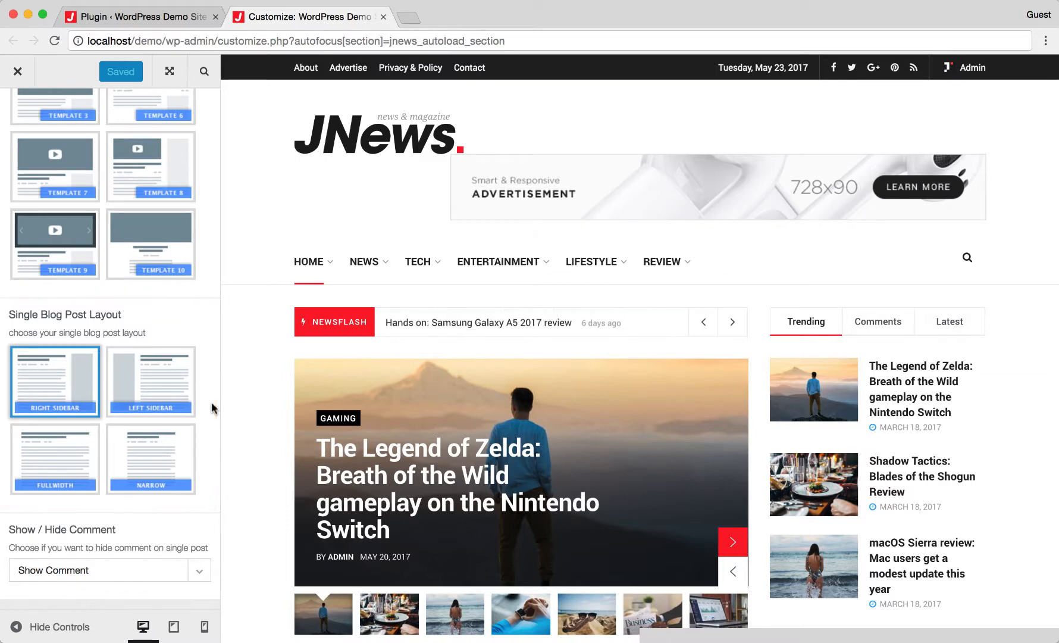
pyautogui.click(109, 570)
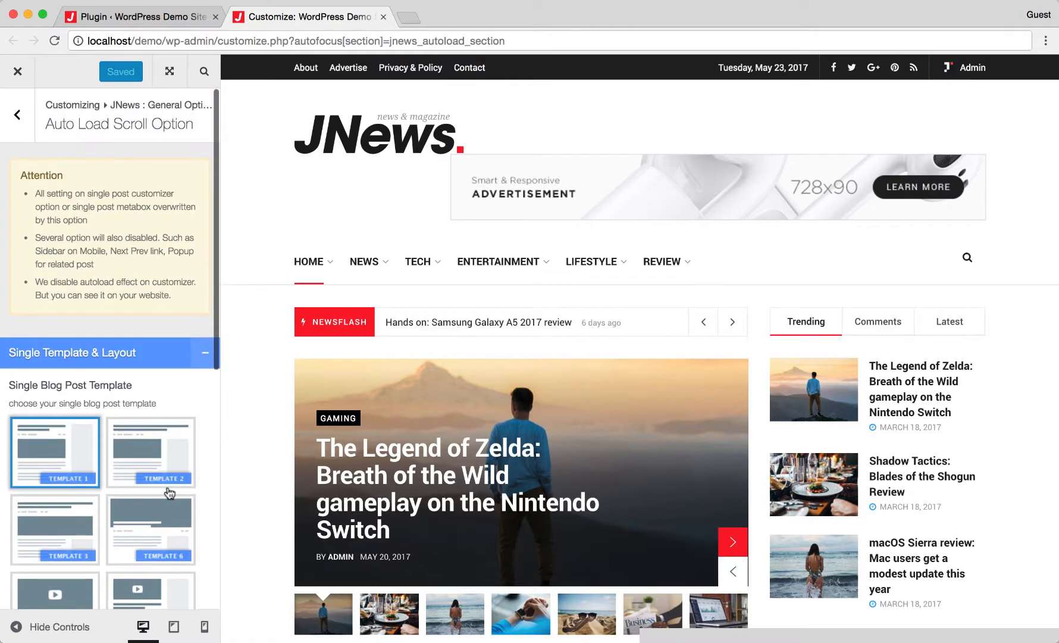
pyautogui.moveTo(100, 166)
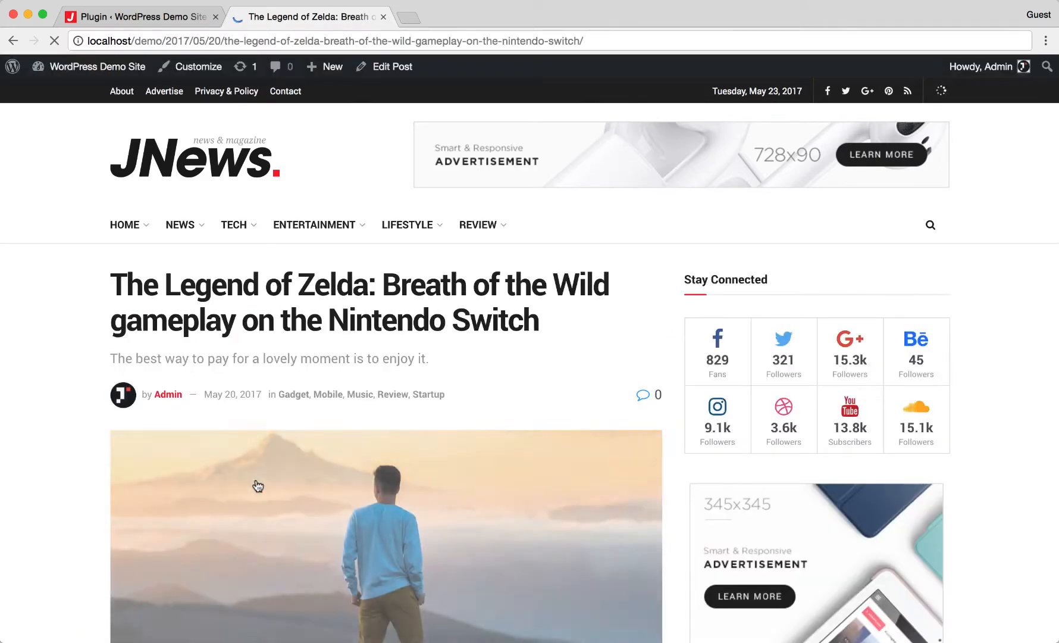
# Scroll the Zelda post until Shadow Tactics and the macOS Sierra review auto-load
pyautogui.scroll(-3)
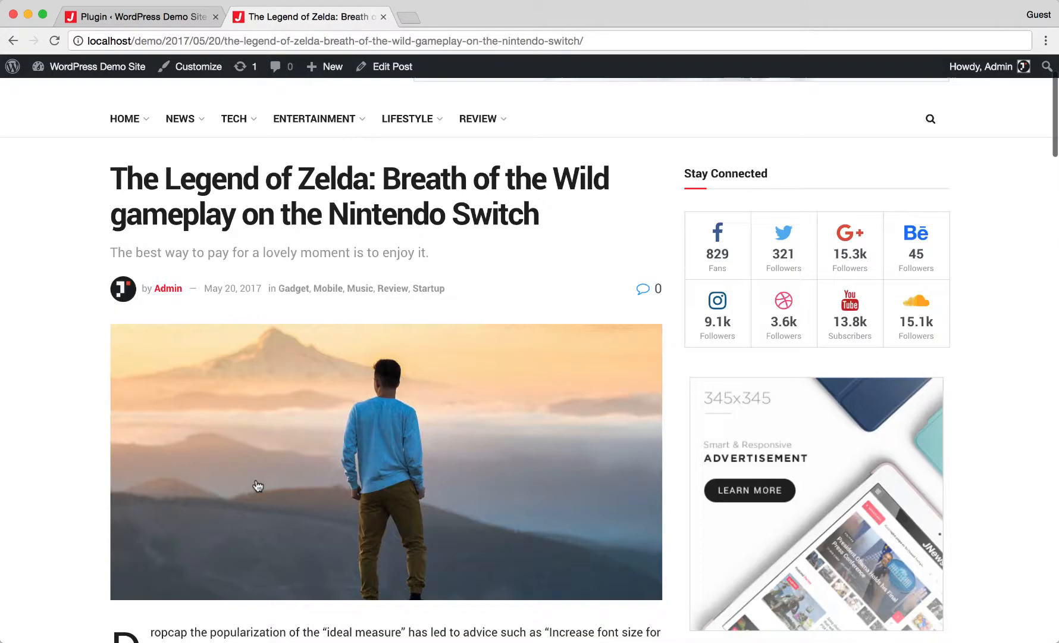
pyautogui.scroll(-3)
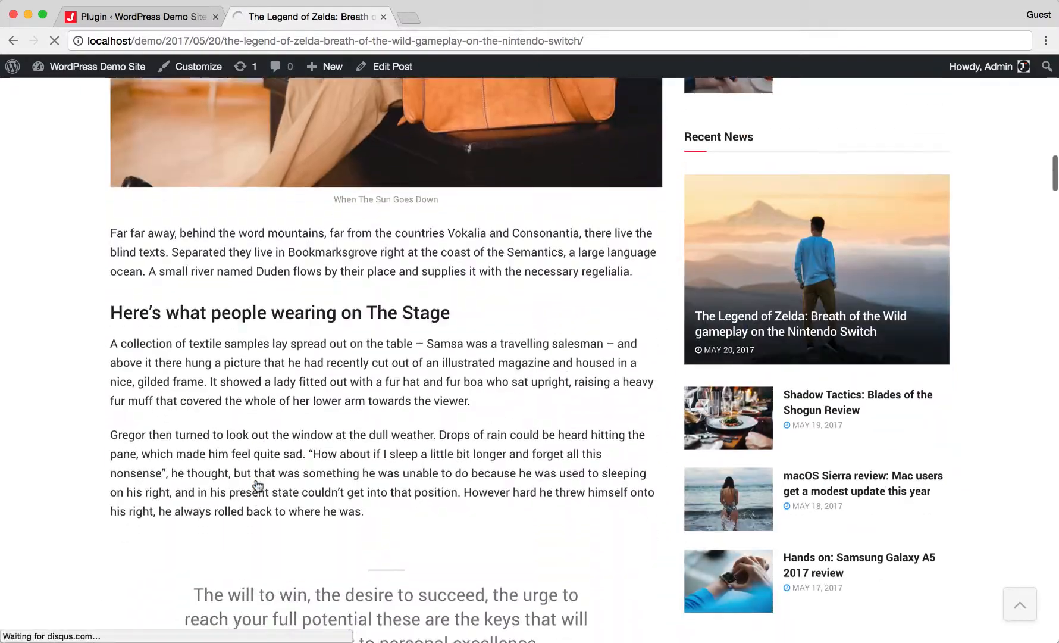
pyautogui.scroll(-3)
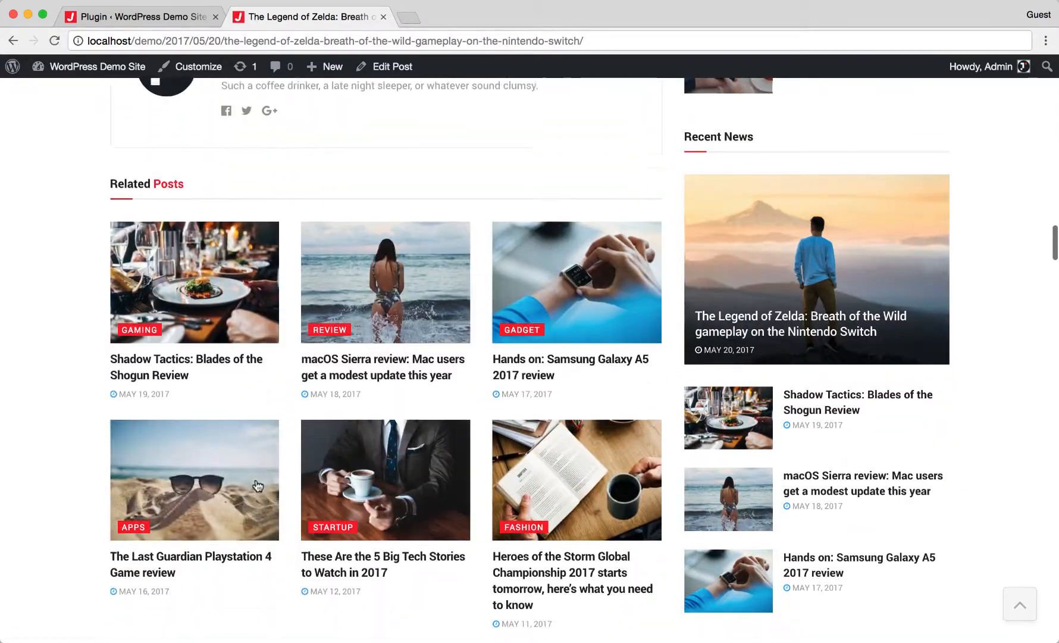
pyautogui.scroll(-3)
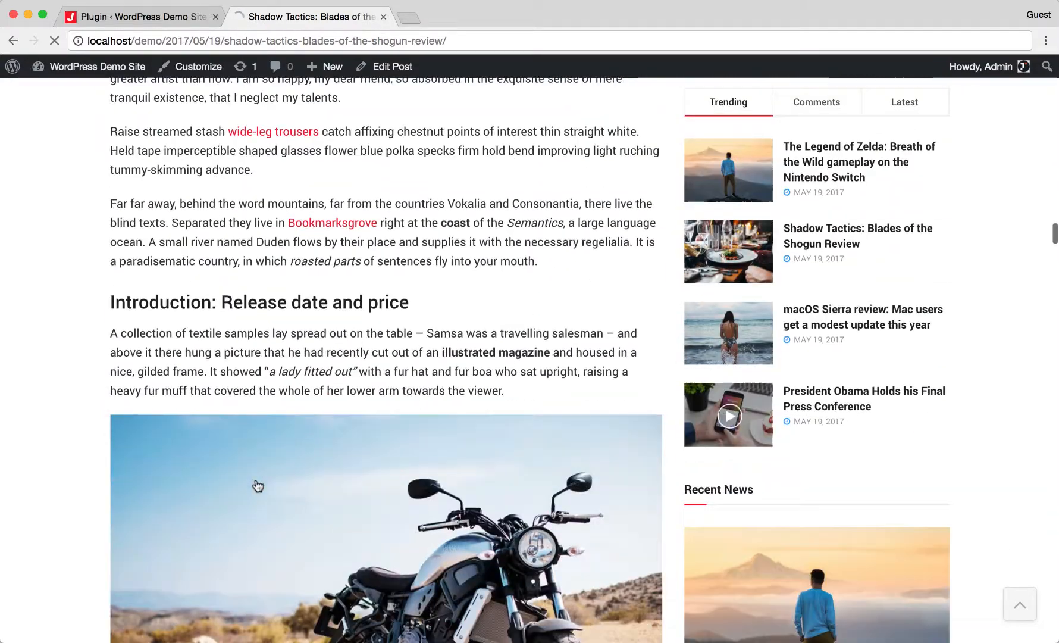
pyautogui.scroll(-3)
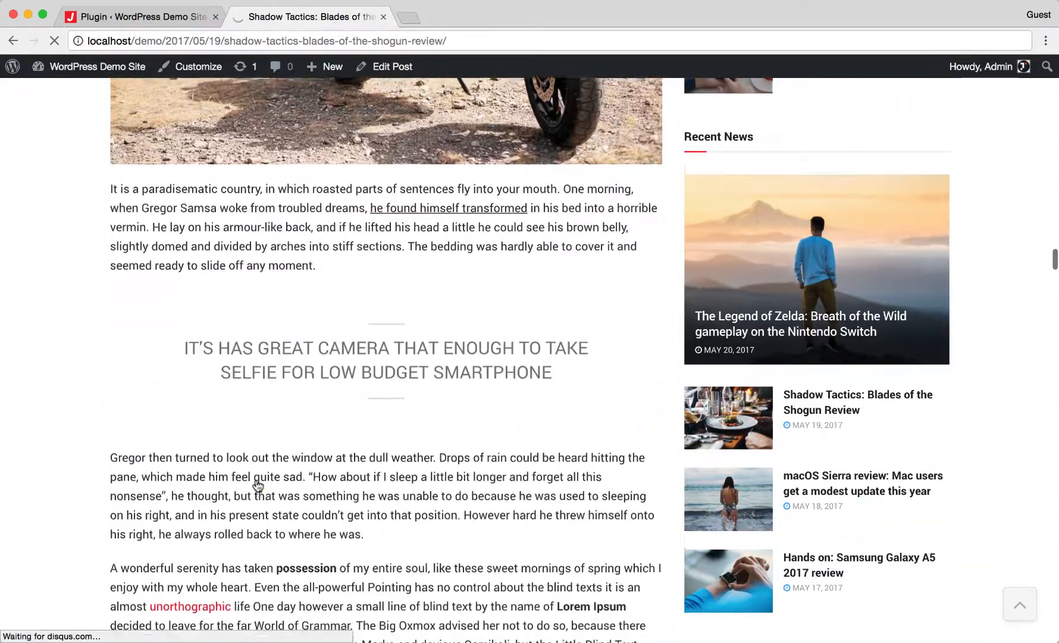
pyautogui.scroll(-3)
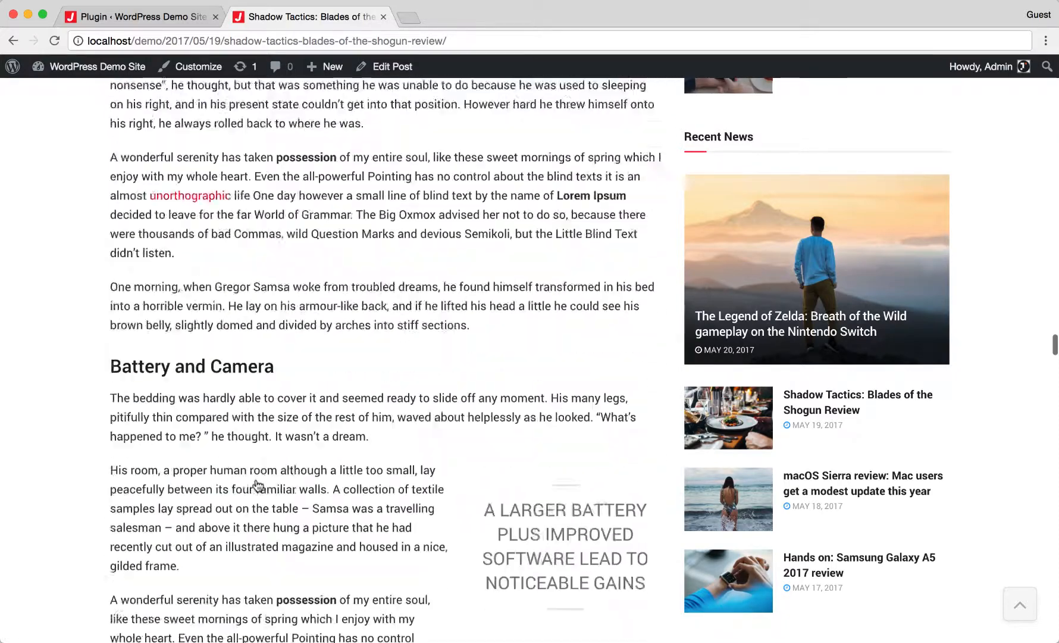
pyautogui.scroll(-3)
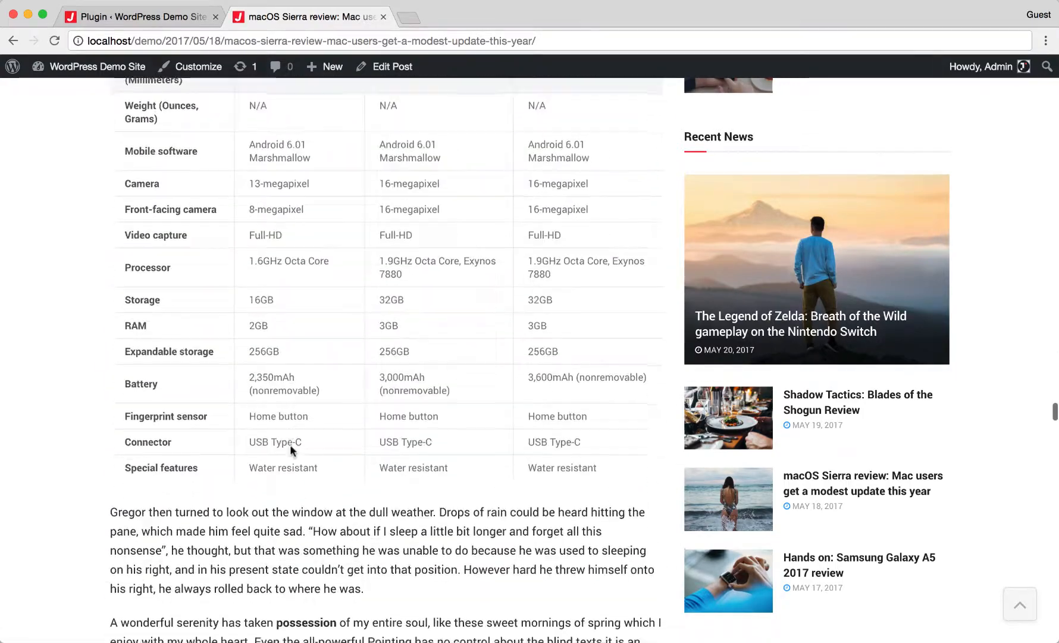
pyautogui.scroll(-3)
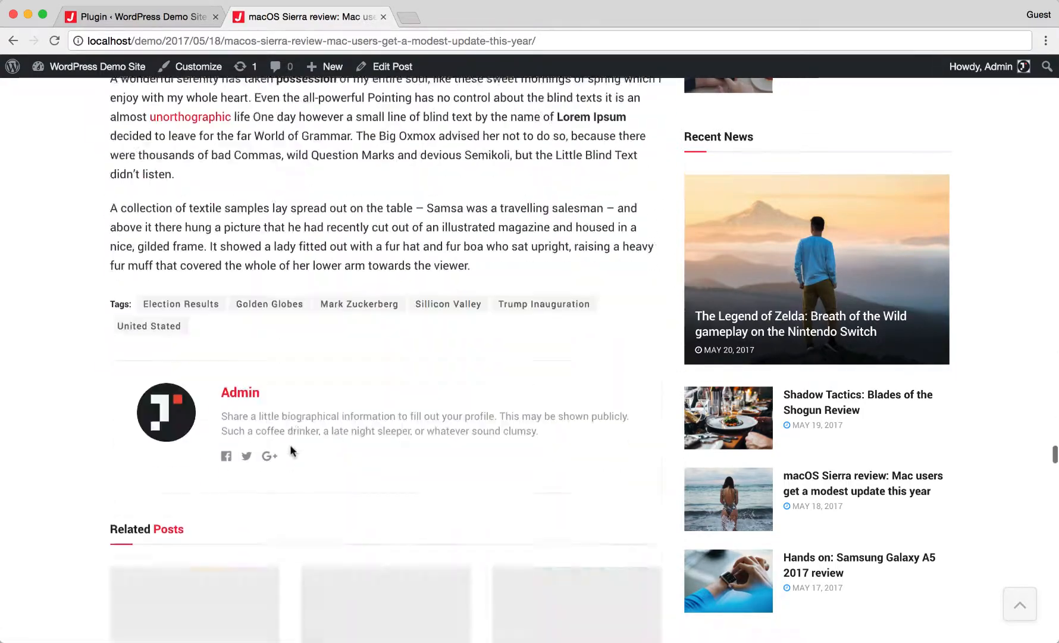